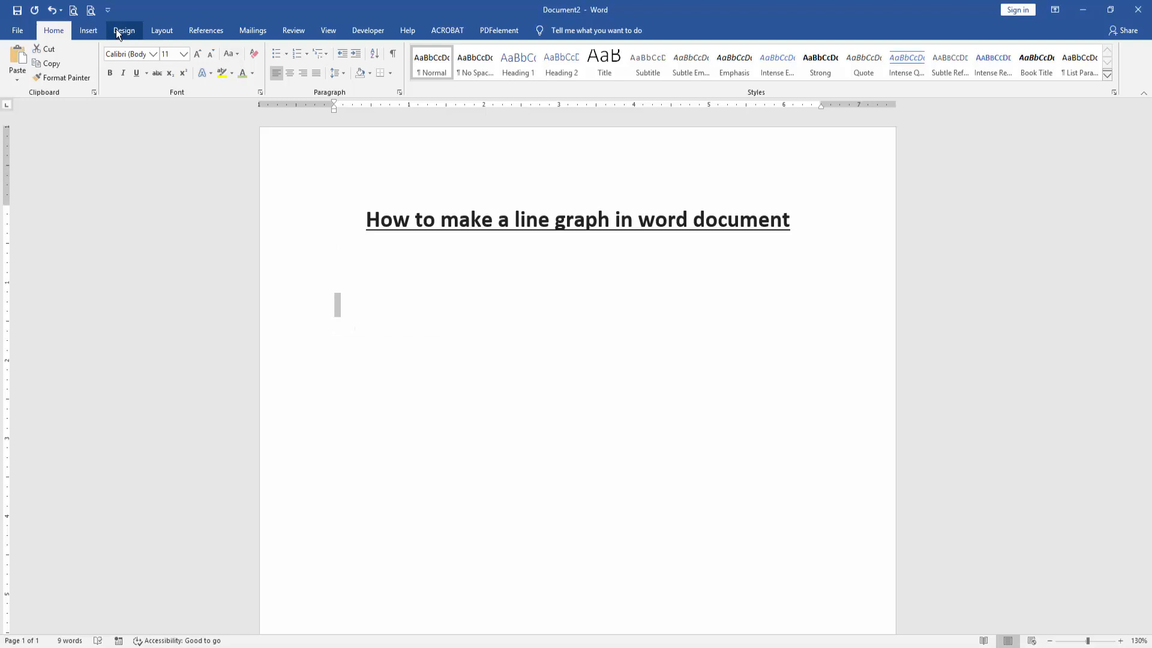
- Insert a basic Line chart below the heading from the Insert Chart window
click(89, 31)
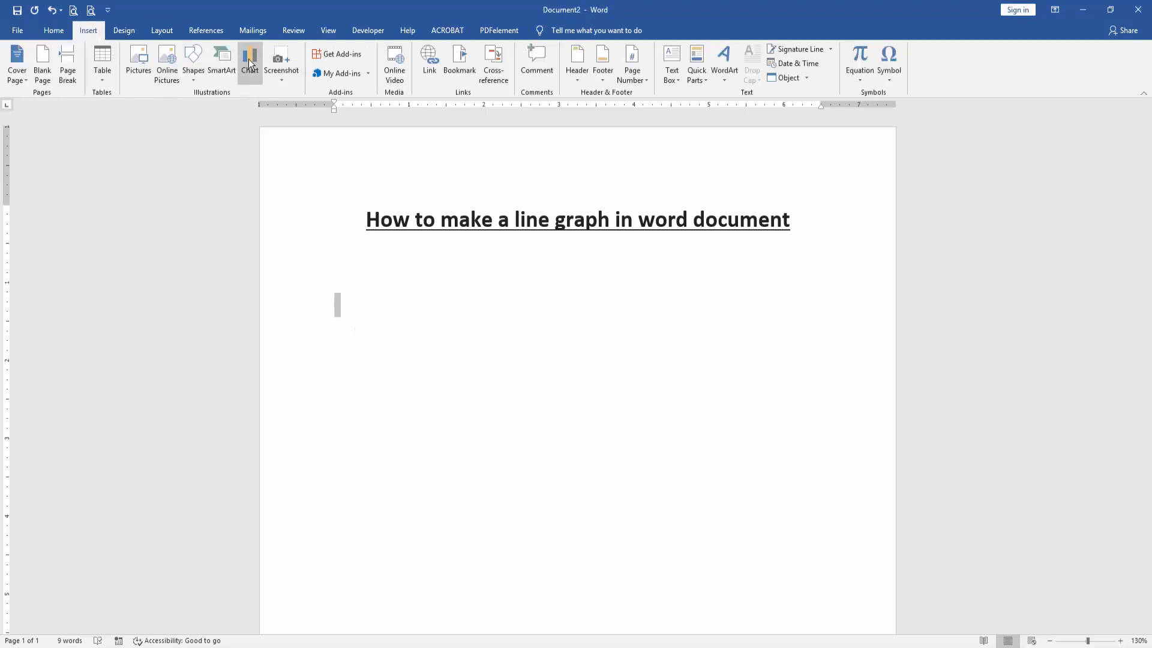
click(250, 54)
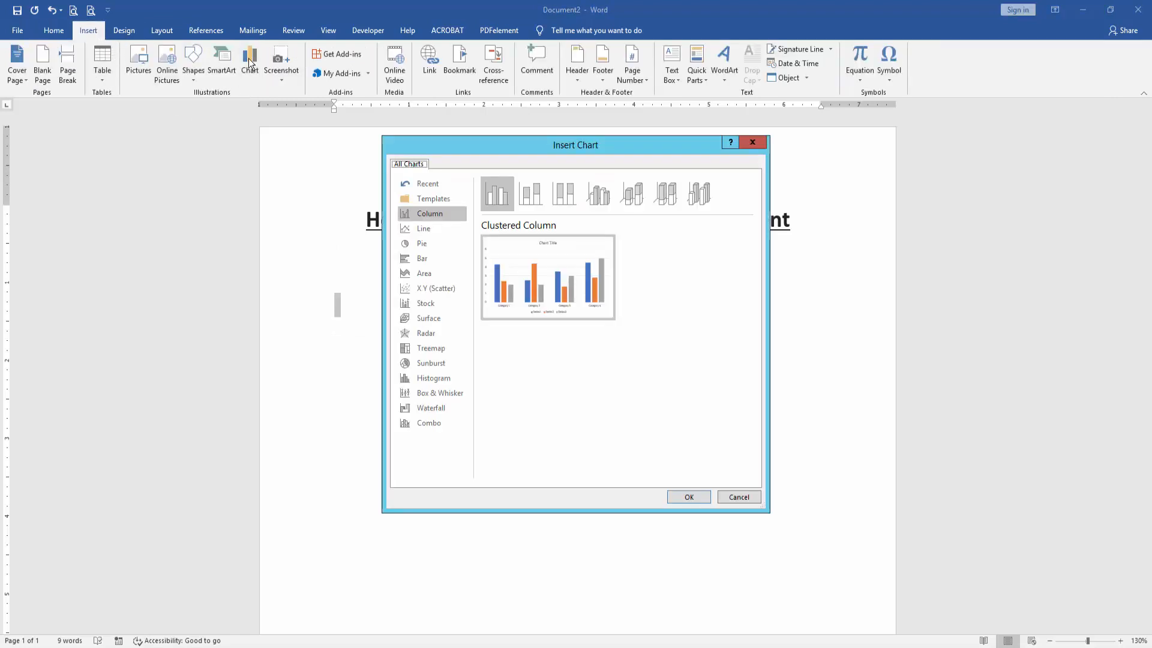
mouse_move(297, 198)
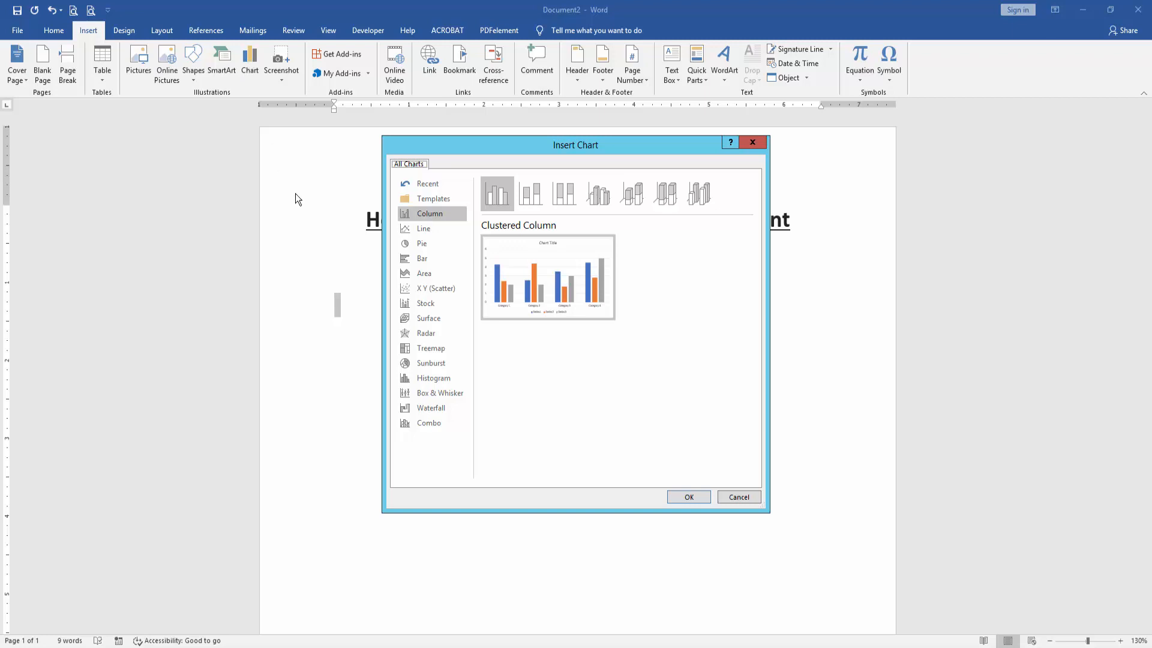
click(424, 229)
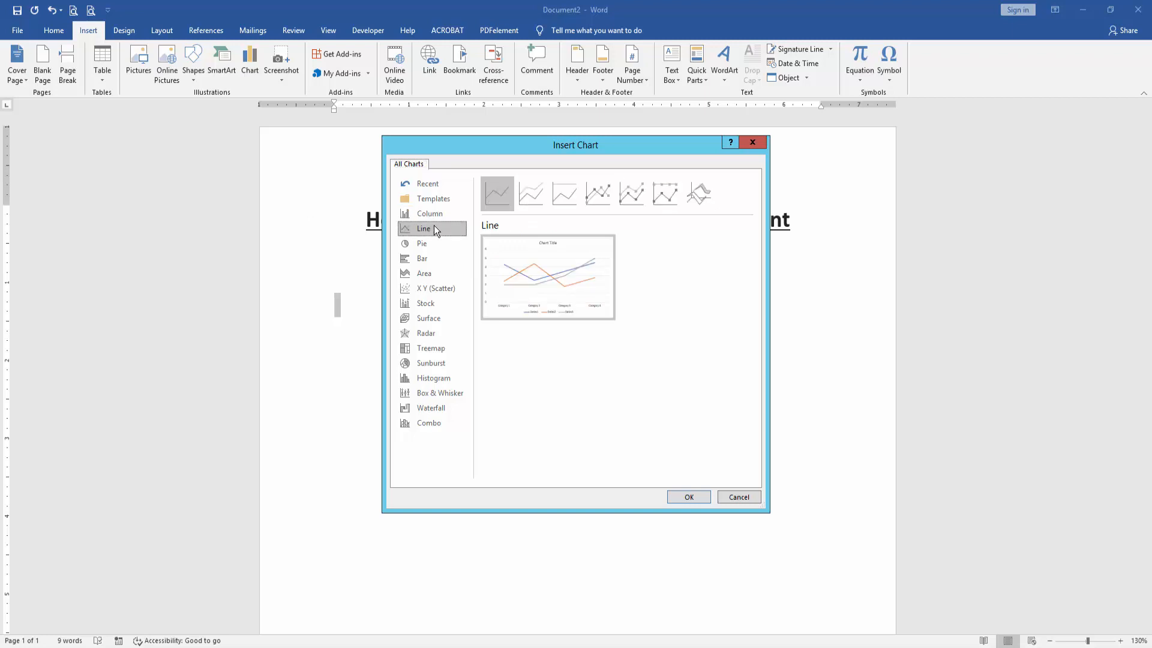
mouse_move(531, 194)
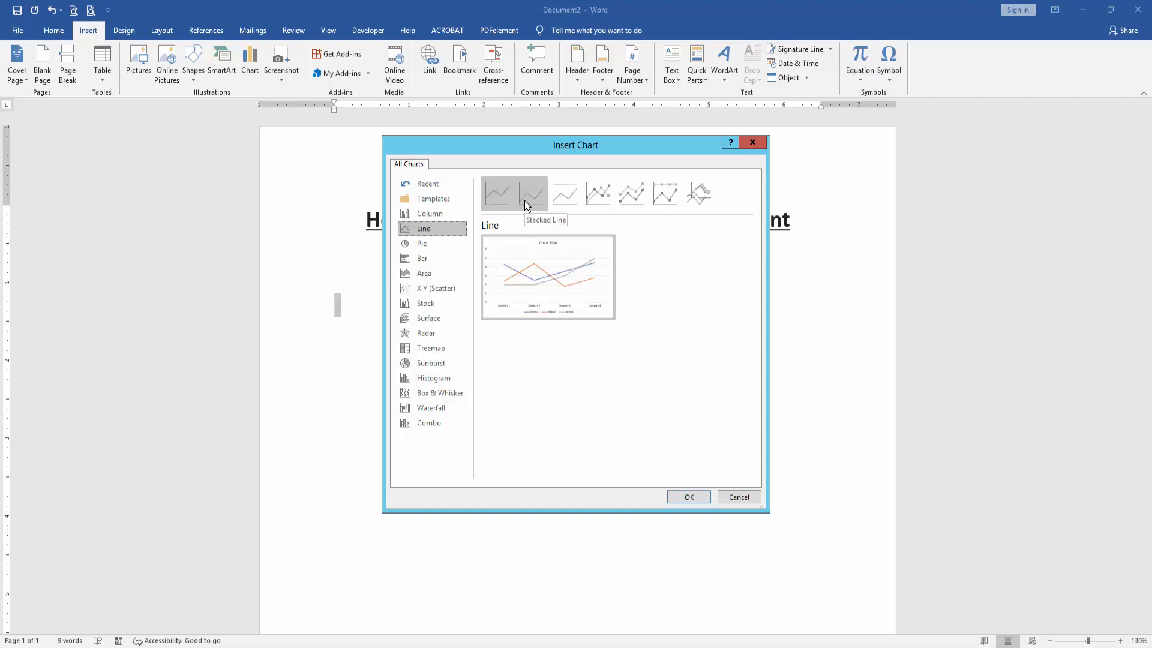
mouse_move(565, 194)
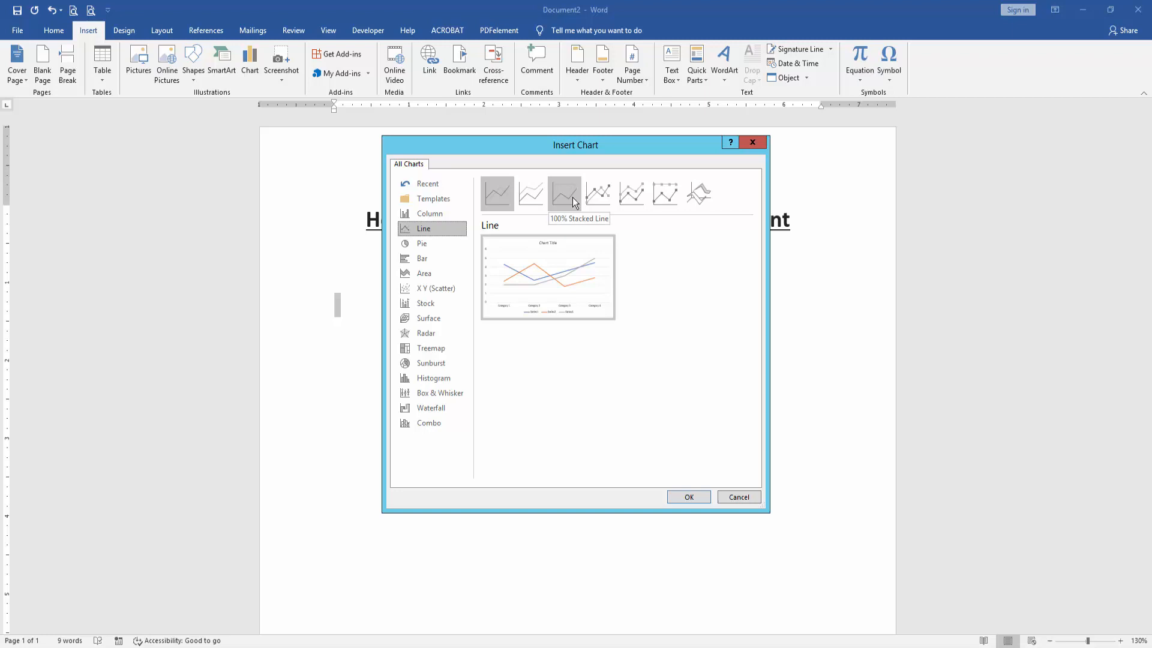
mouse_move(597, 200)
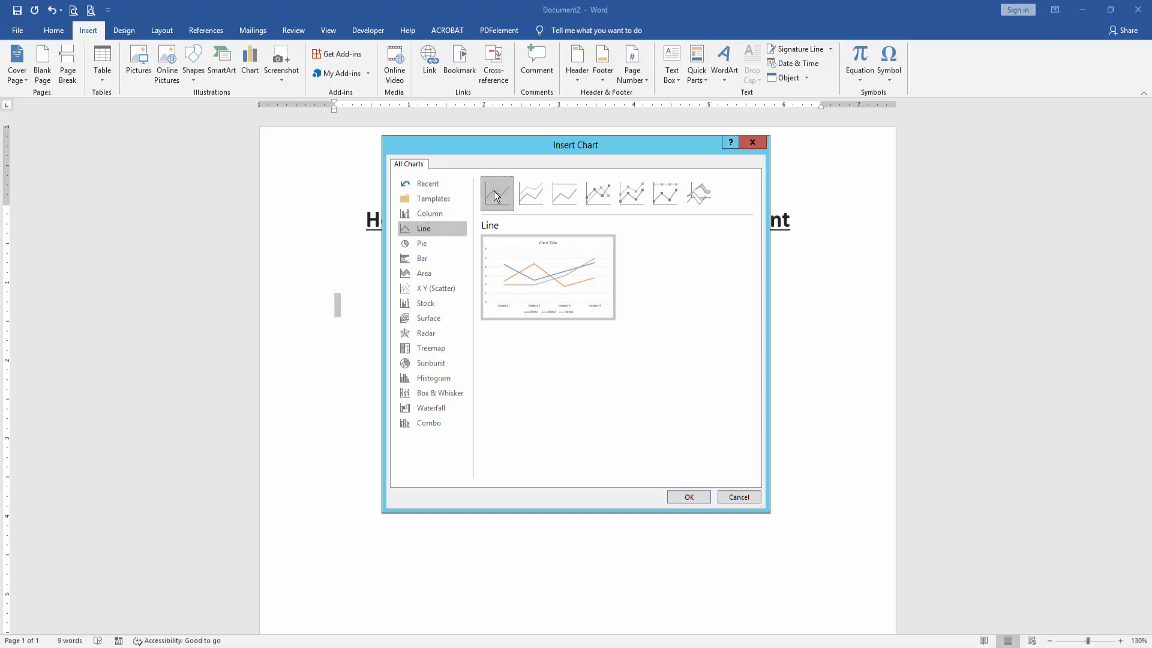
click(688, 496)
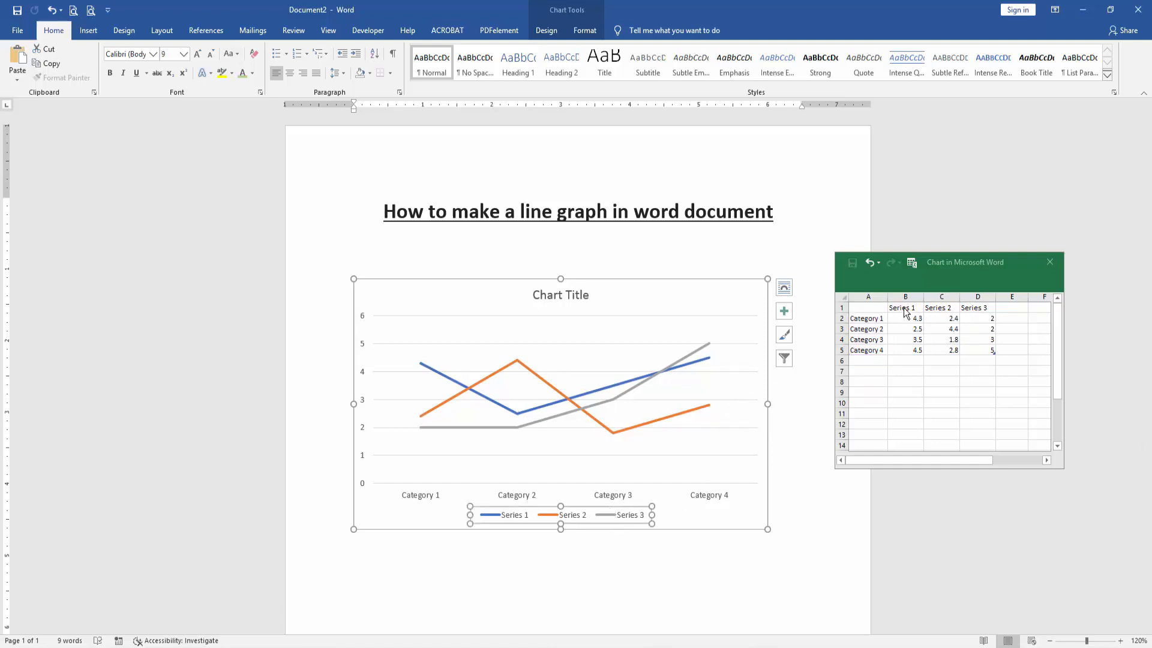
- Select the first series name cell in the chart data sheet to rename it
click(905, 307)
text(US)
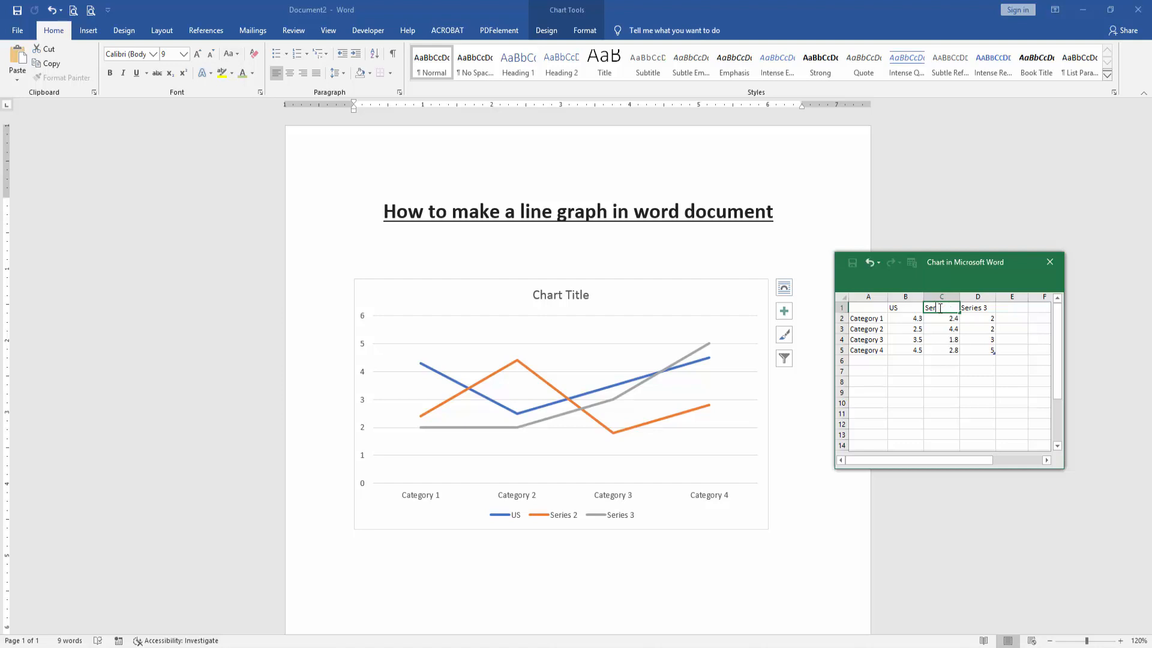
- Name the remaining series UK and CA so the legend reads US, UK, CA
text(UK)
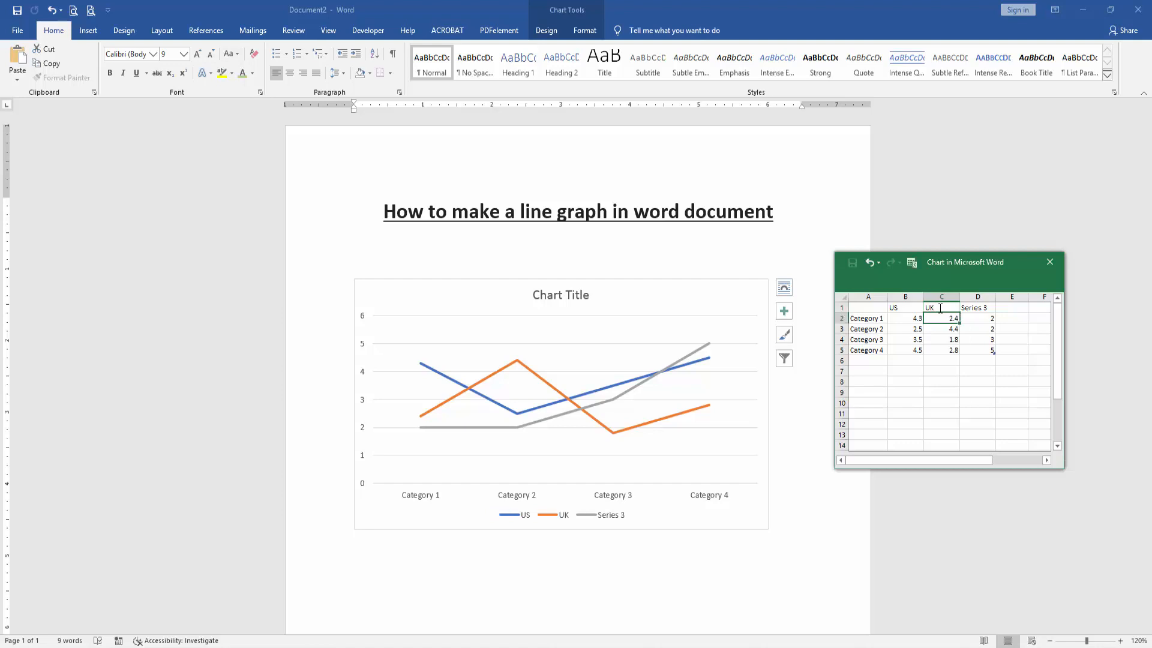
click(978, 308)
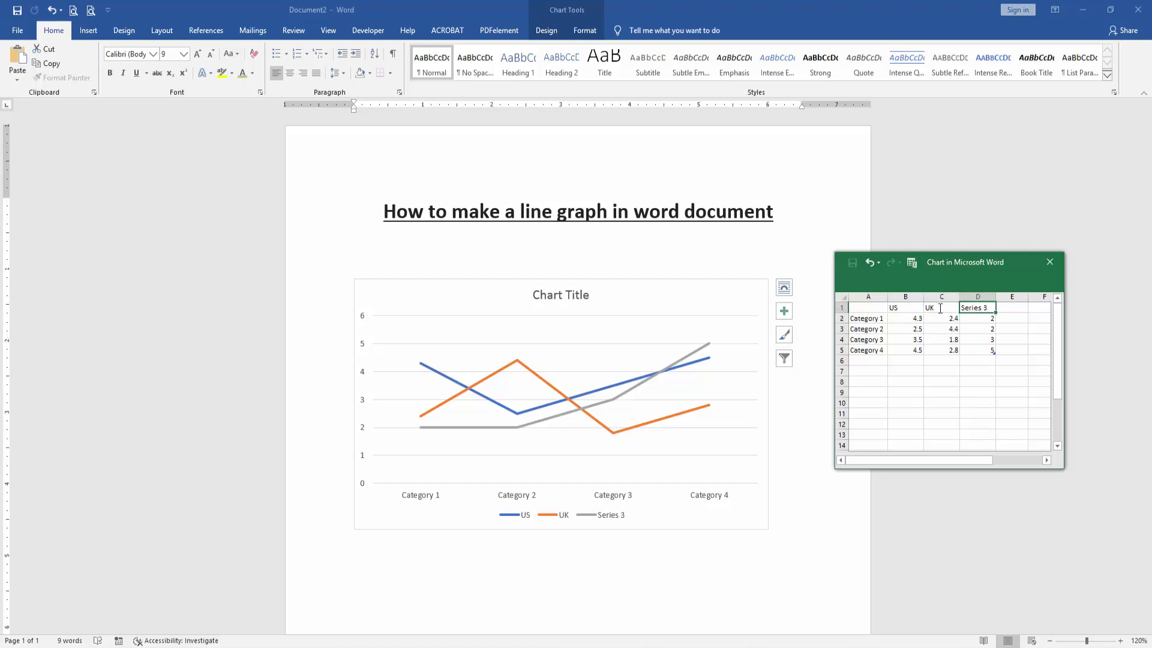
text(CA)
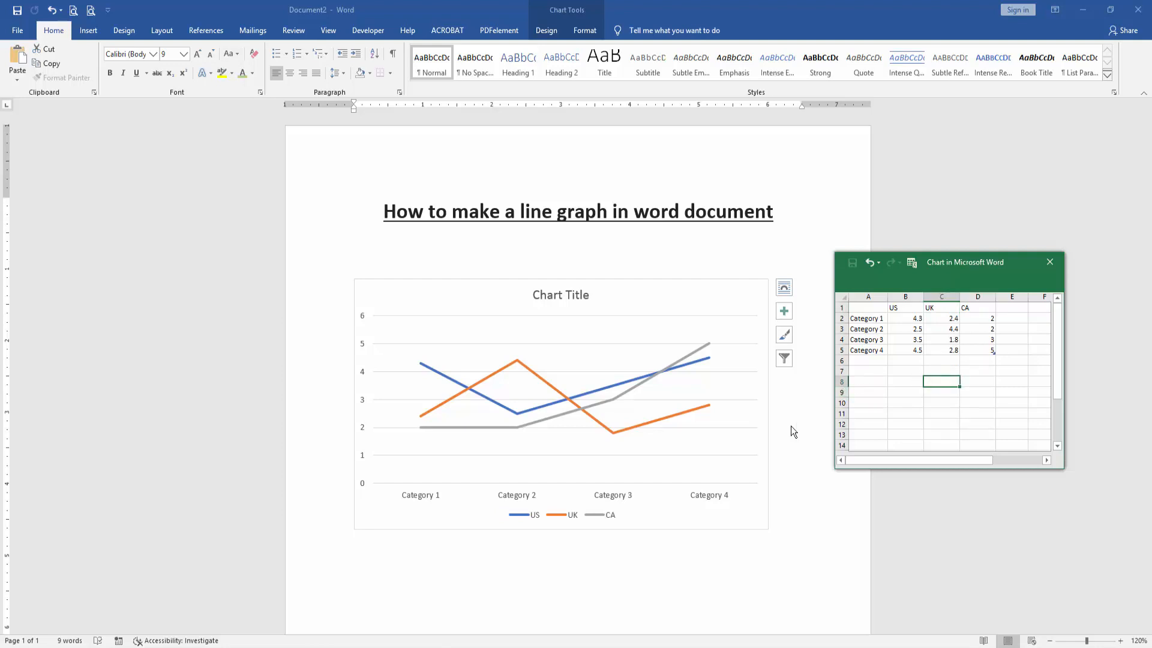
mouse_move(679, 420)
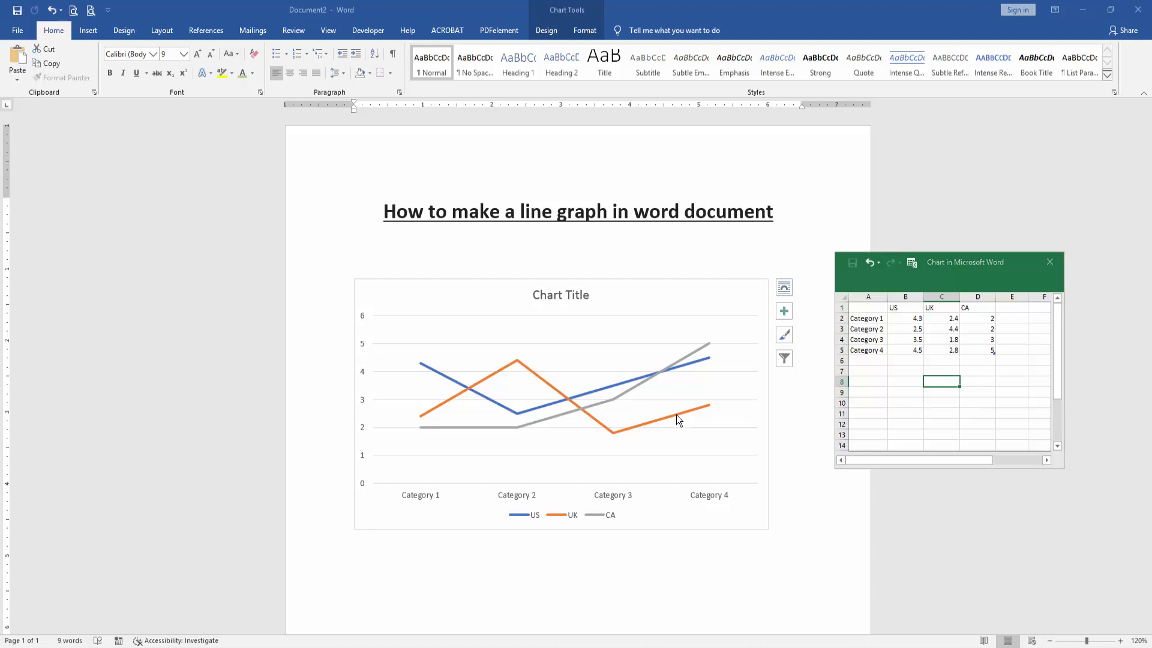
click(708, 404)
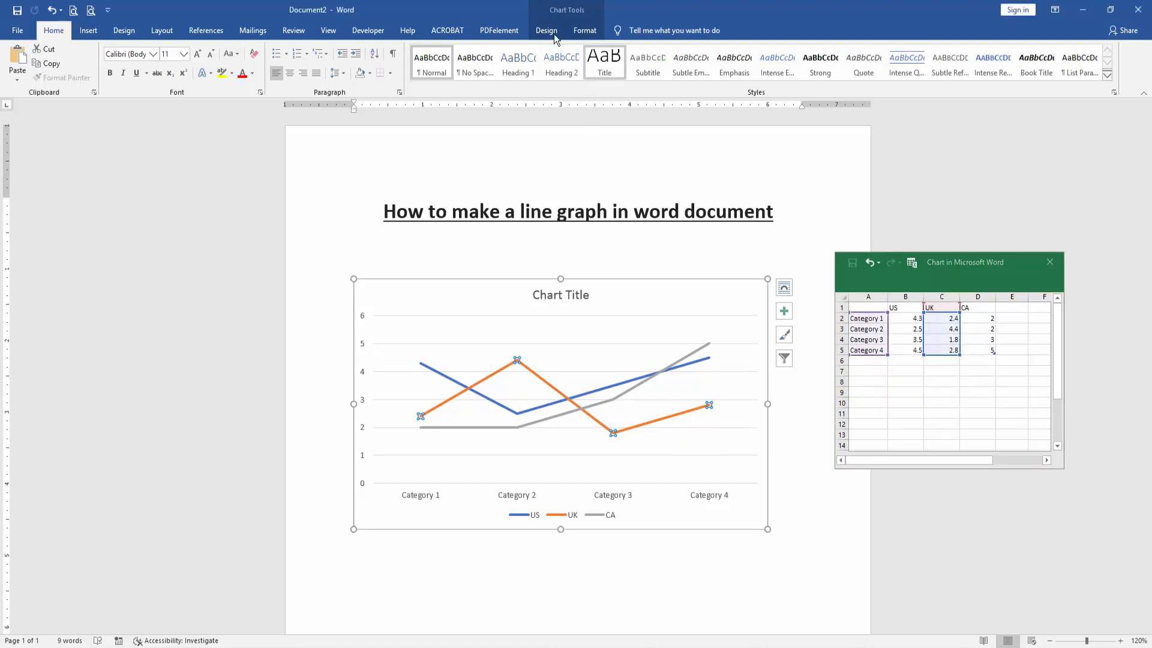
- Recolour the US, UK and CA lines with the orange, gold and green palette
click(546, 30)
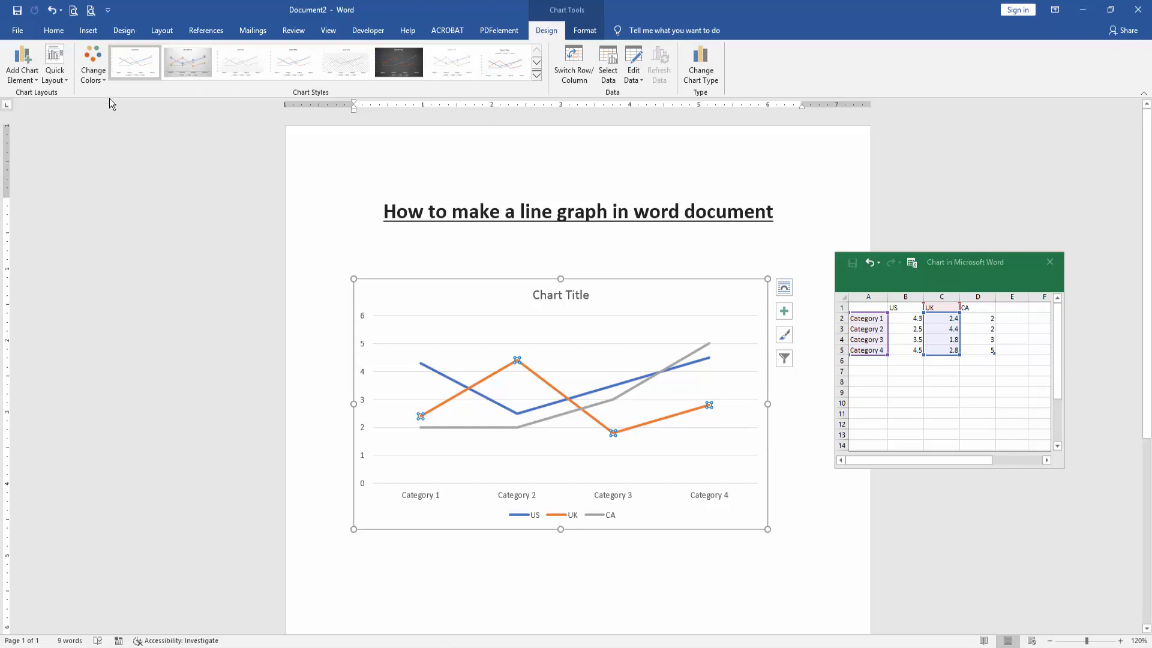
click(93, 60)
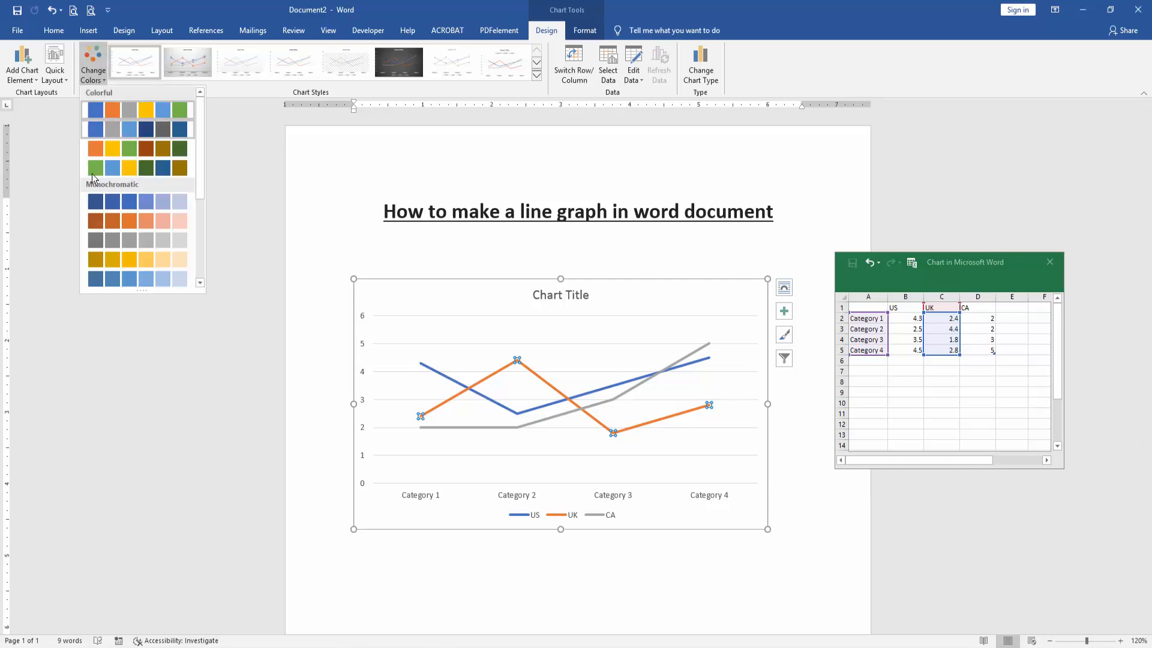
click(111, 167)
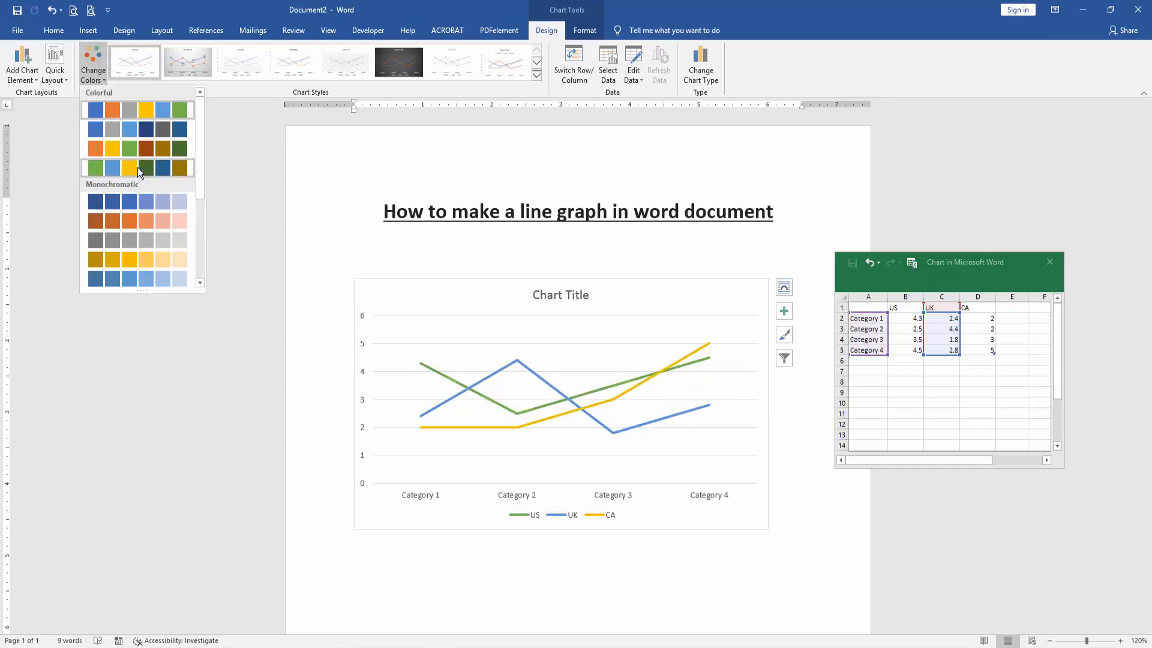
click(143, 148)
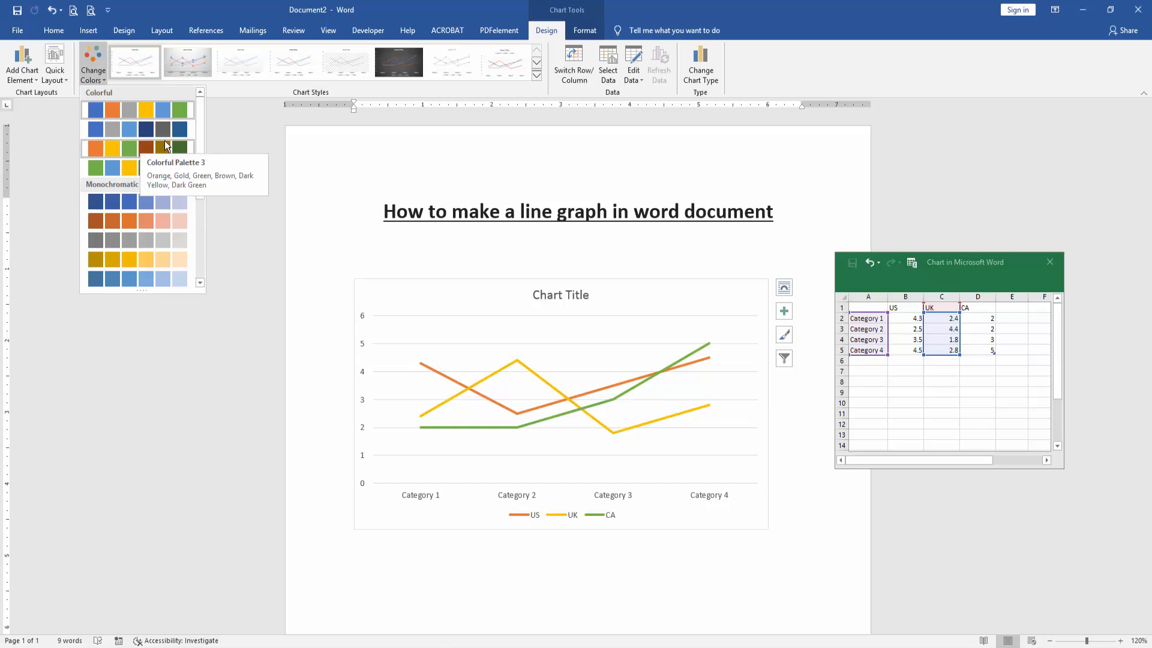
mouse_move(183, 147)
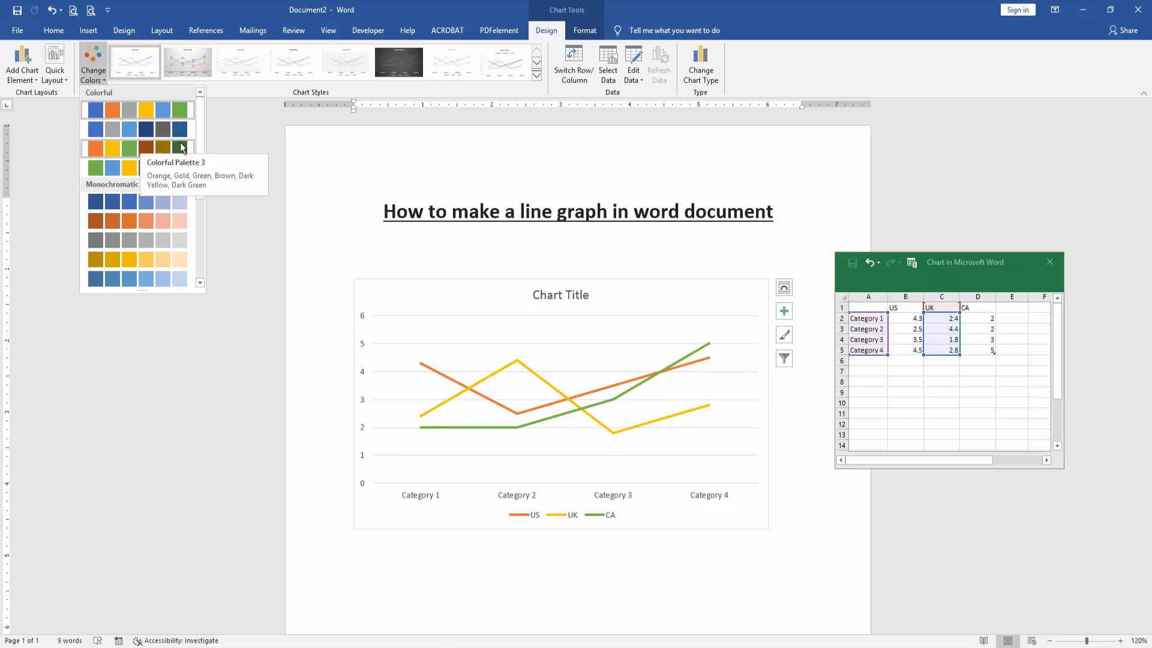
click(384, 289)
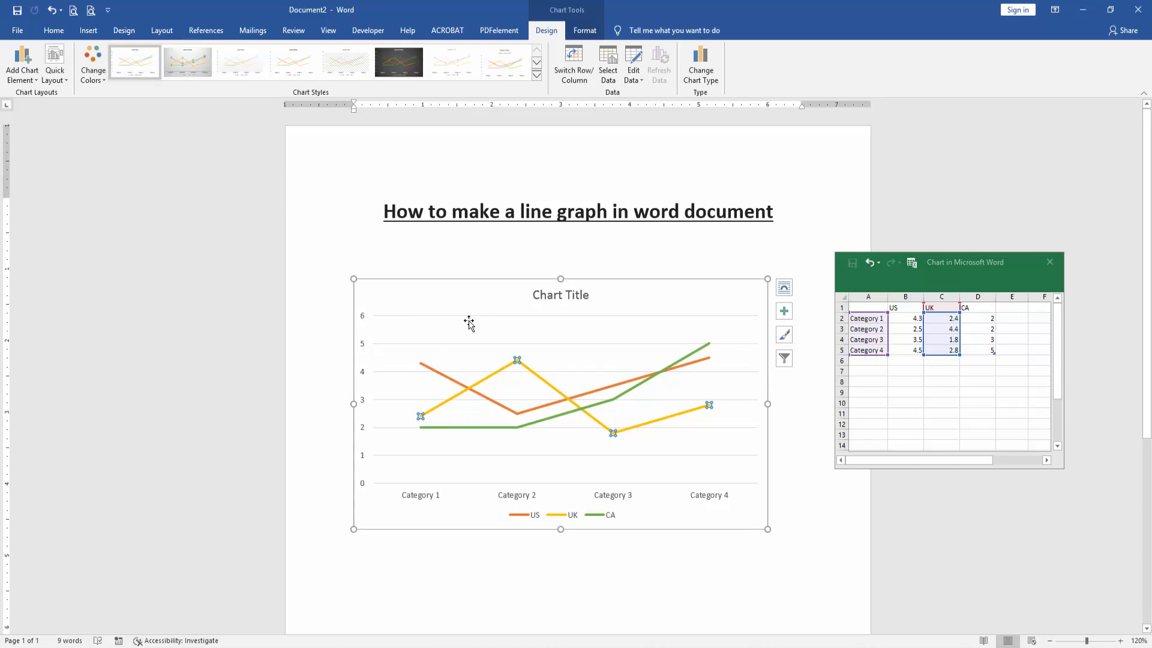
mouse_move(749, 322)
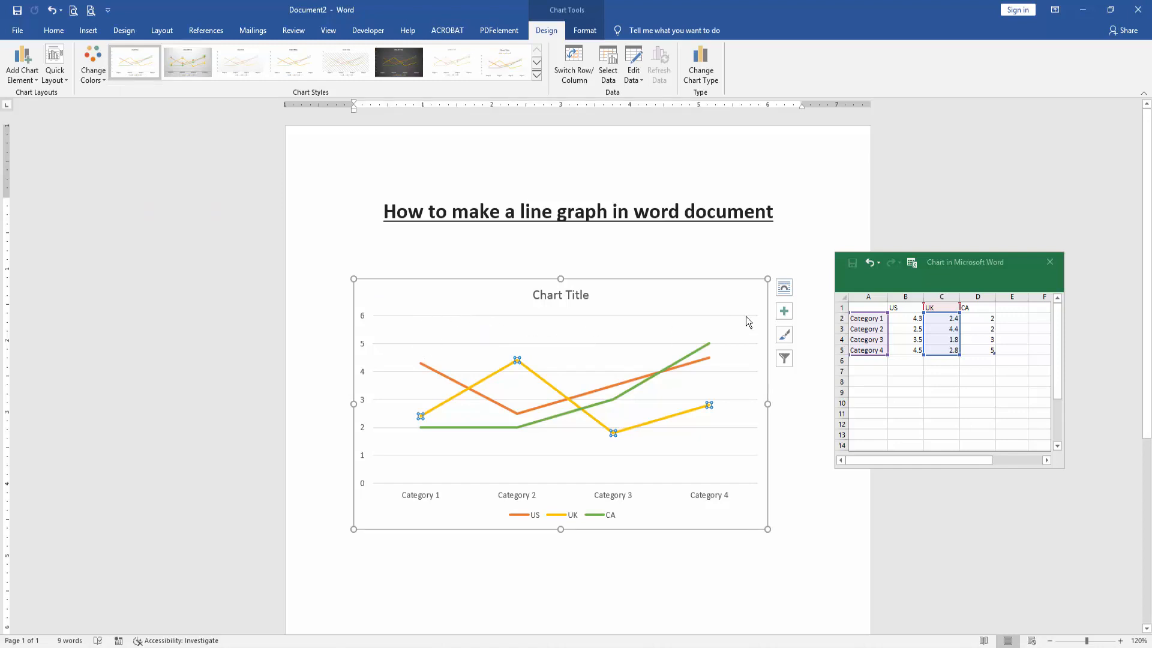
click(784, 311)
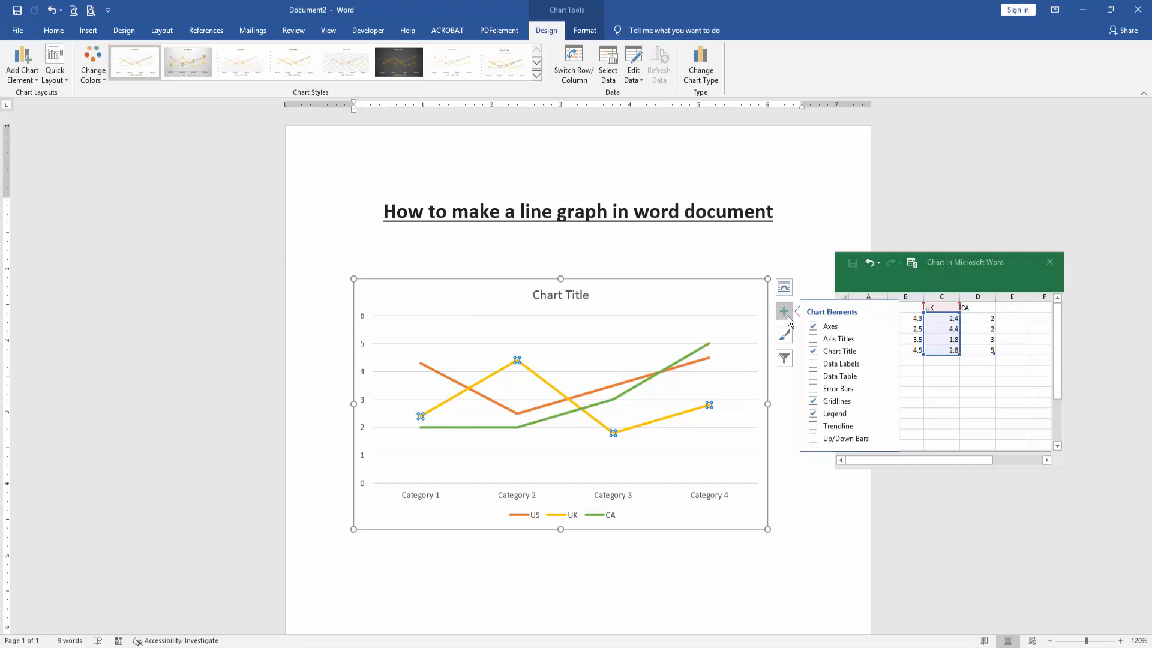
mouse_move(837, 400)
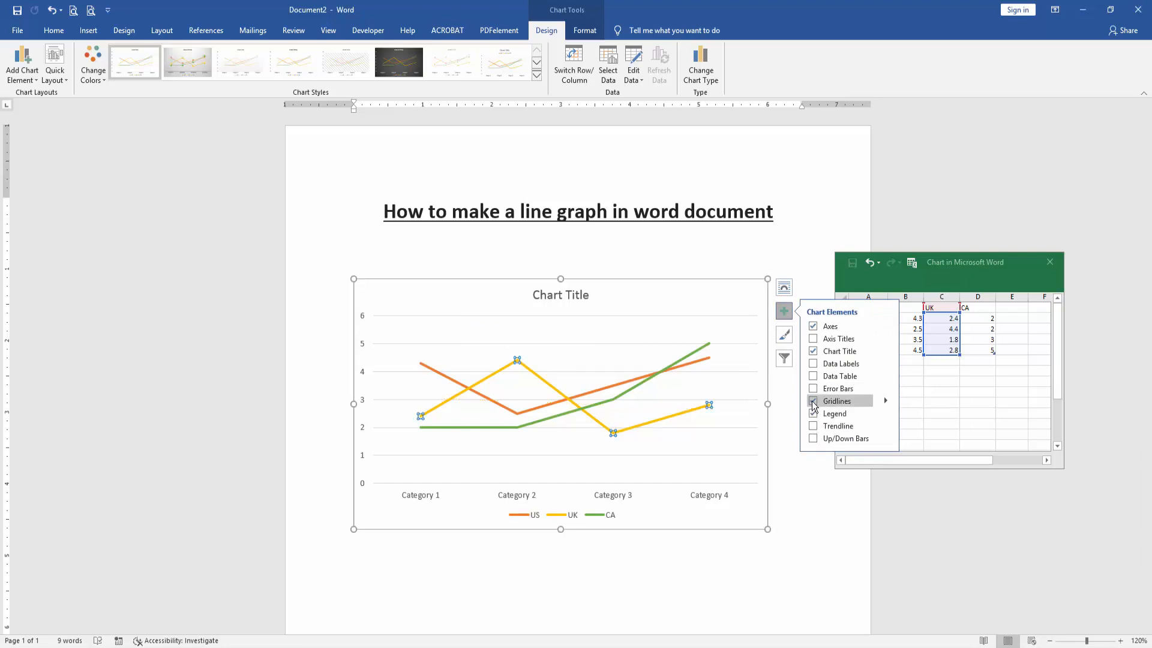
- Add a data table of series values beneath the plot via Chart Elements
click(813, 401)
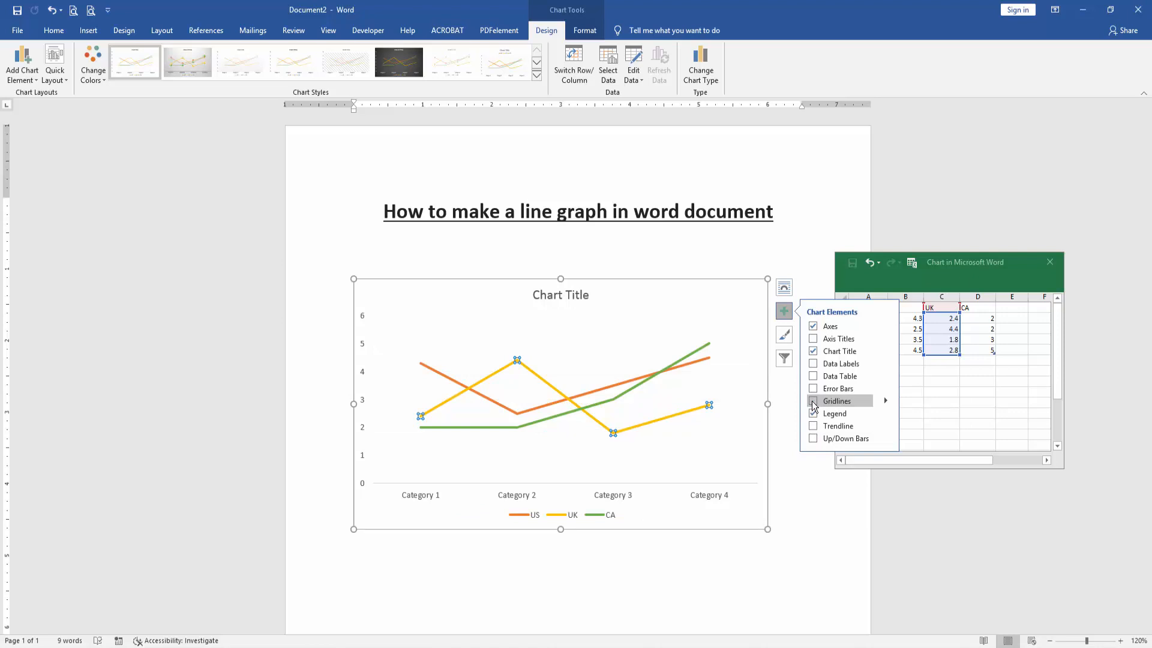
click(813, 401)
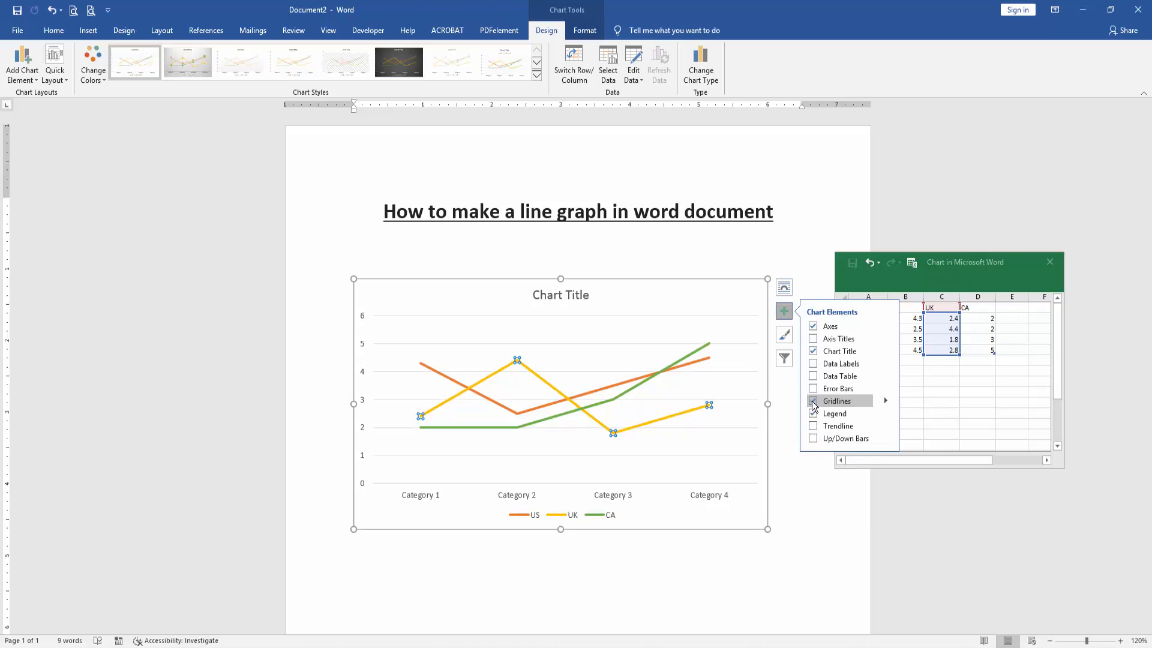
click(813, 376)
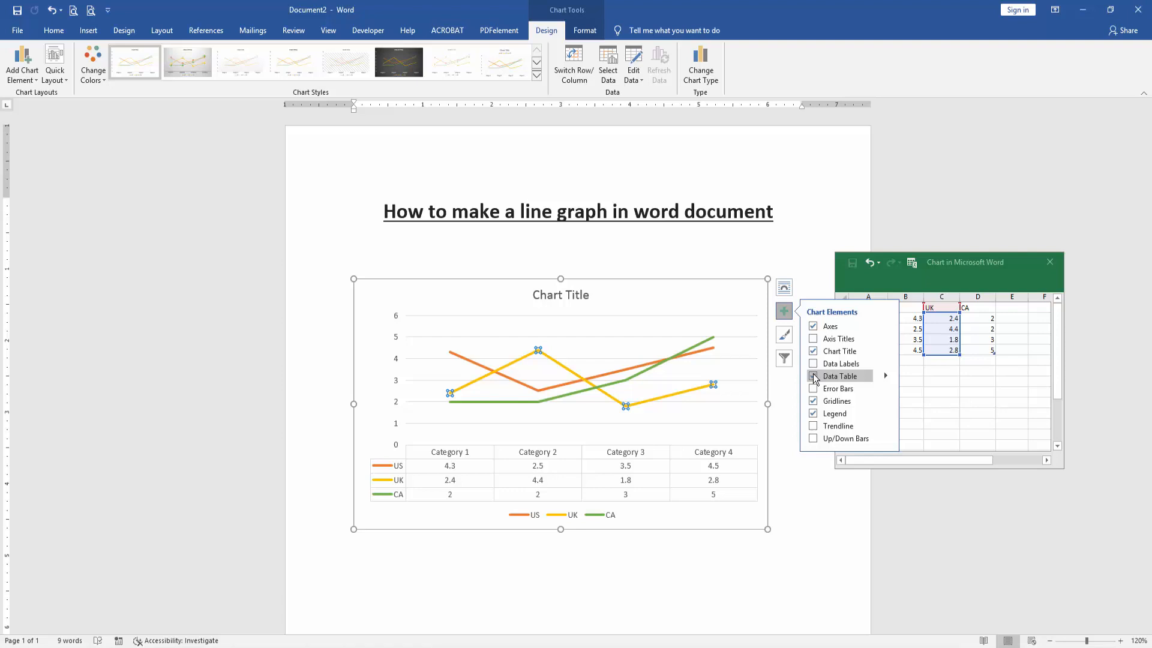
click(813, 376)
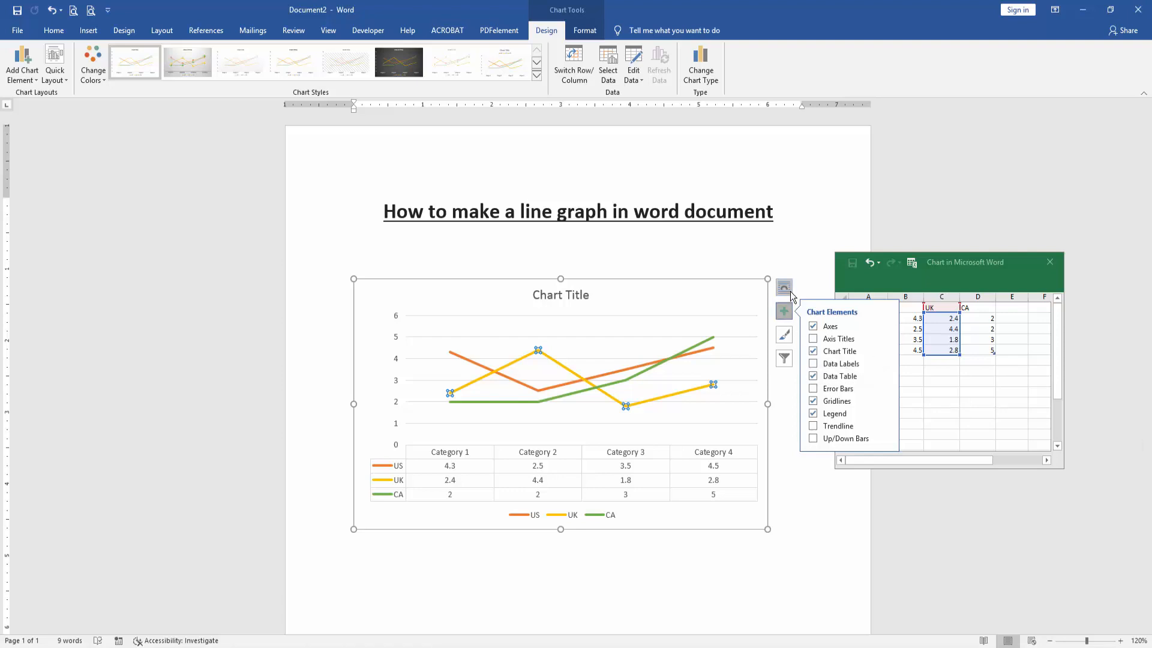
- Apply the gray gradient chart style with circled value labels on each point
click(783, 287)
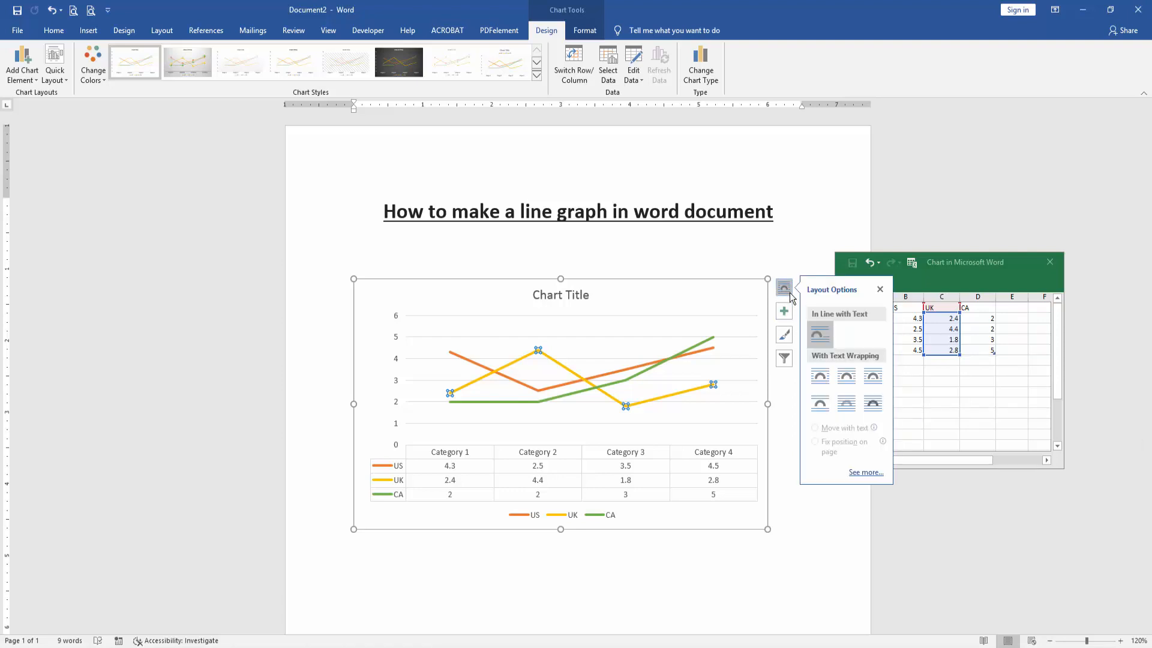
click(784, 335)
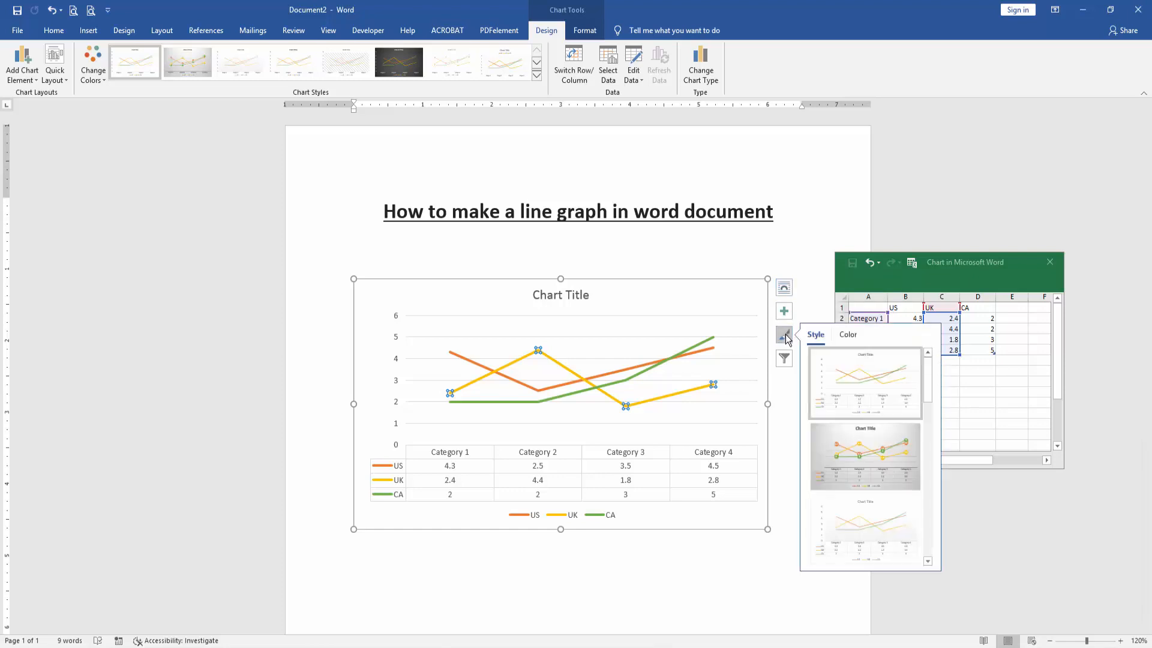
scroll(down, 3)
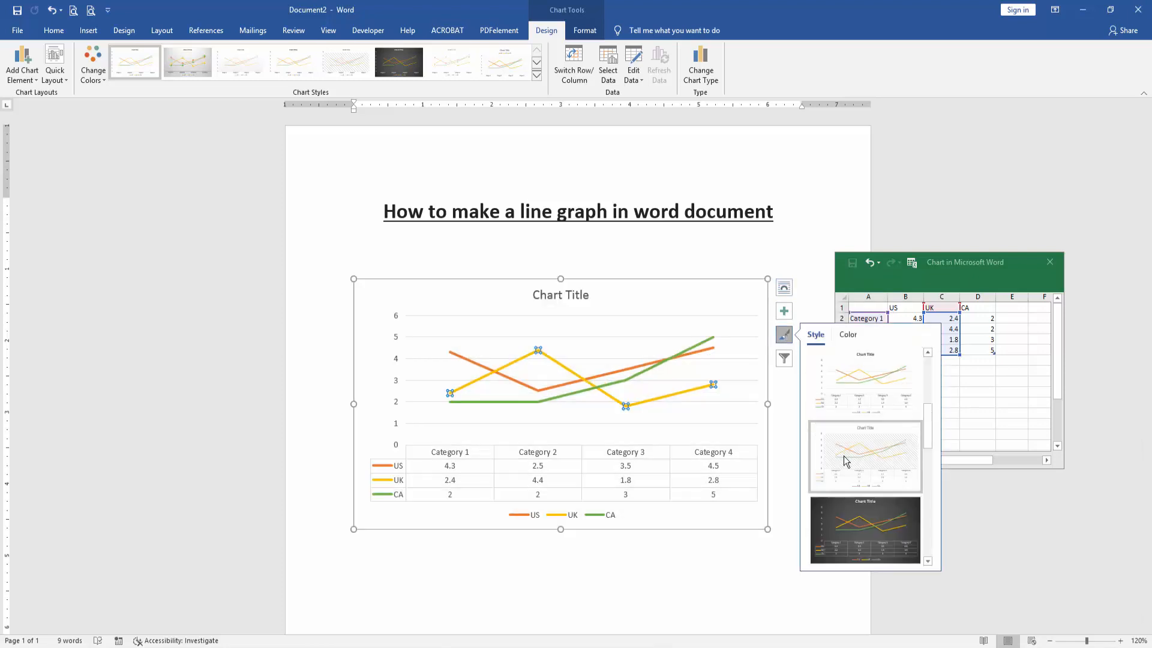
click(865, 456)
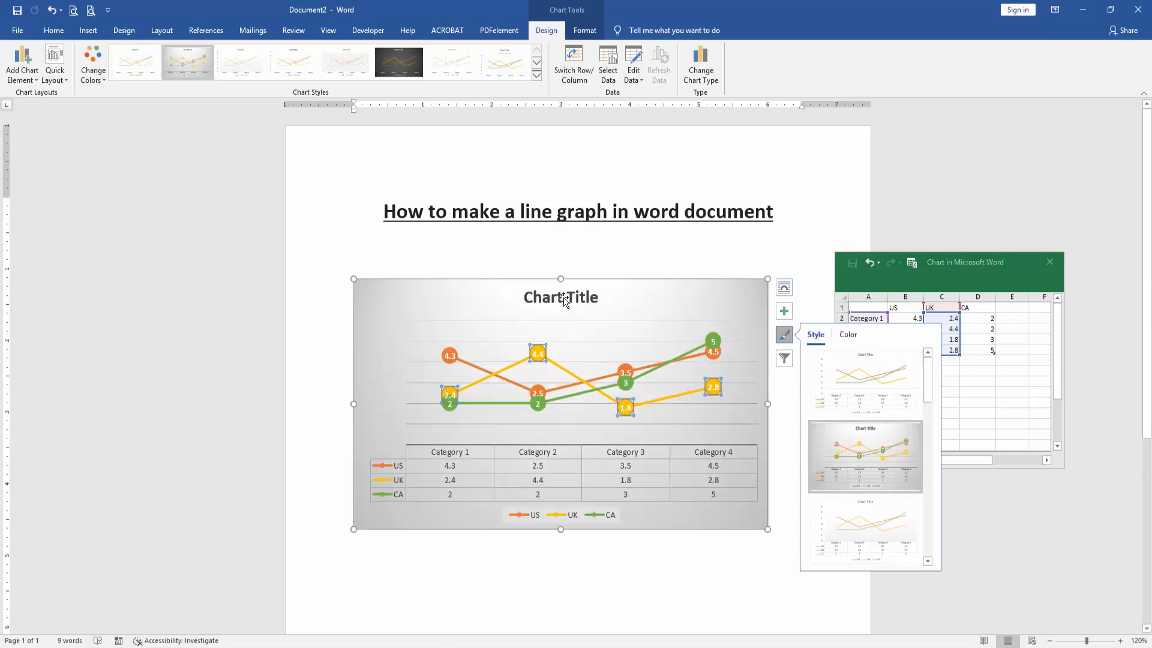
click(560, 297)
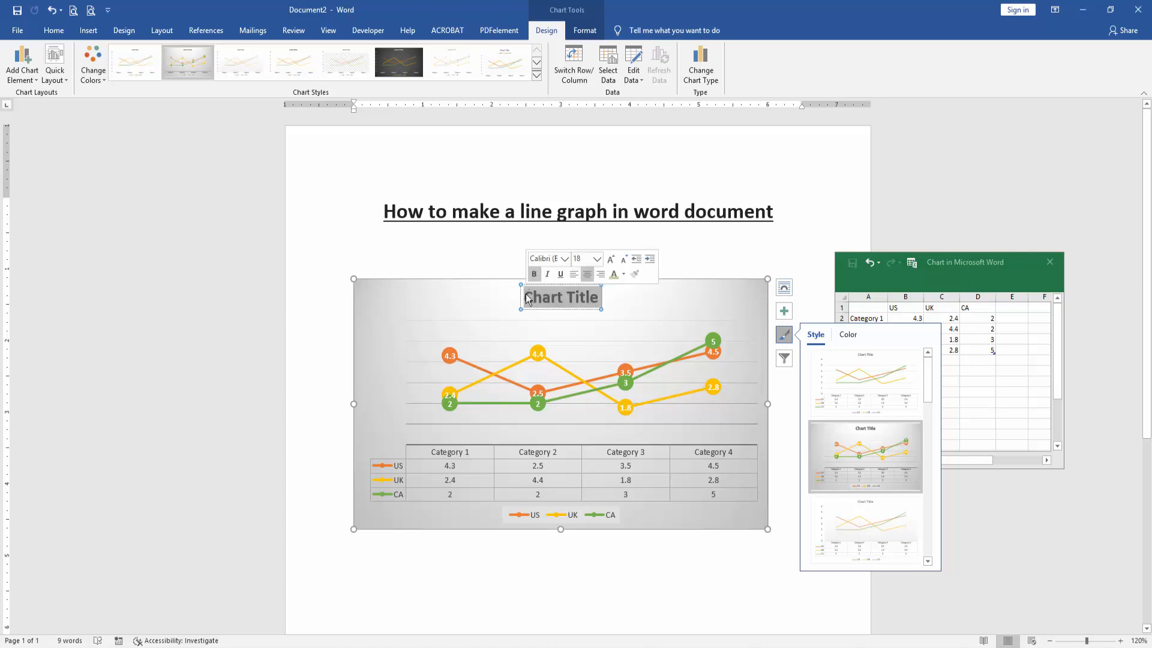
- Replace the chart title text with 'Growth Some countries'
click(647, 343)
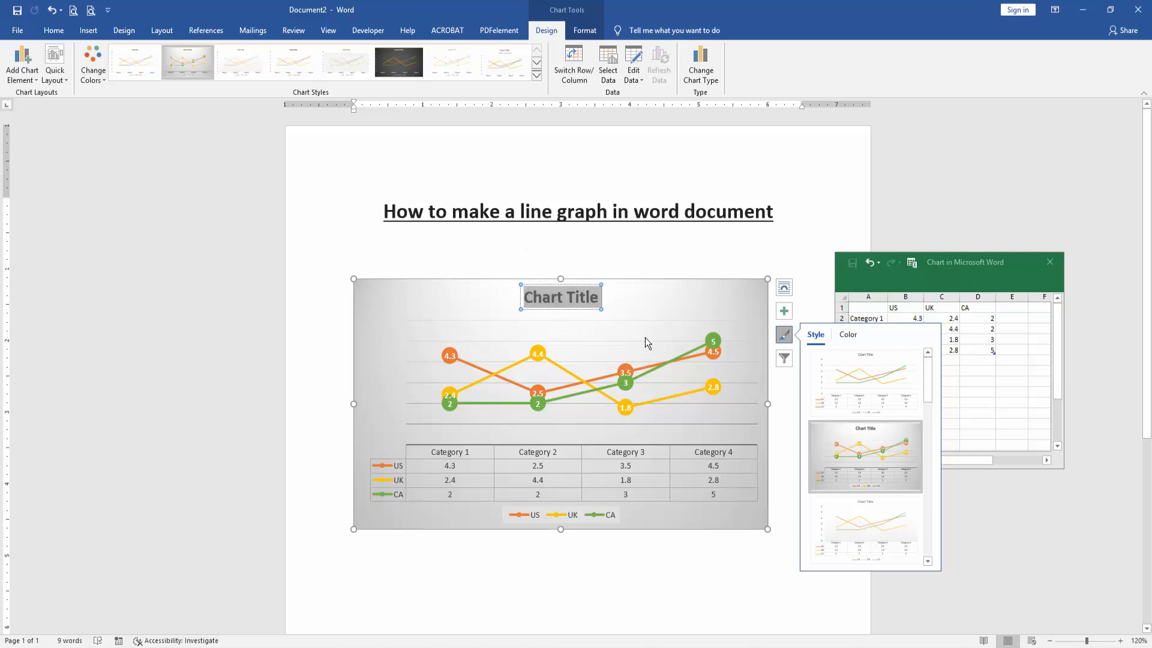
text(G)
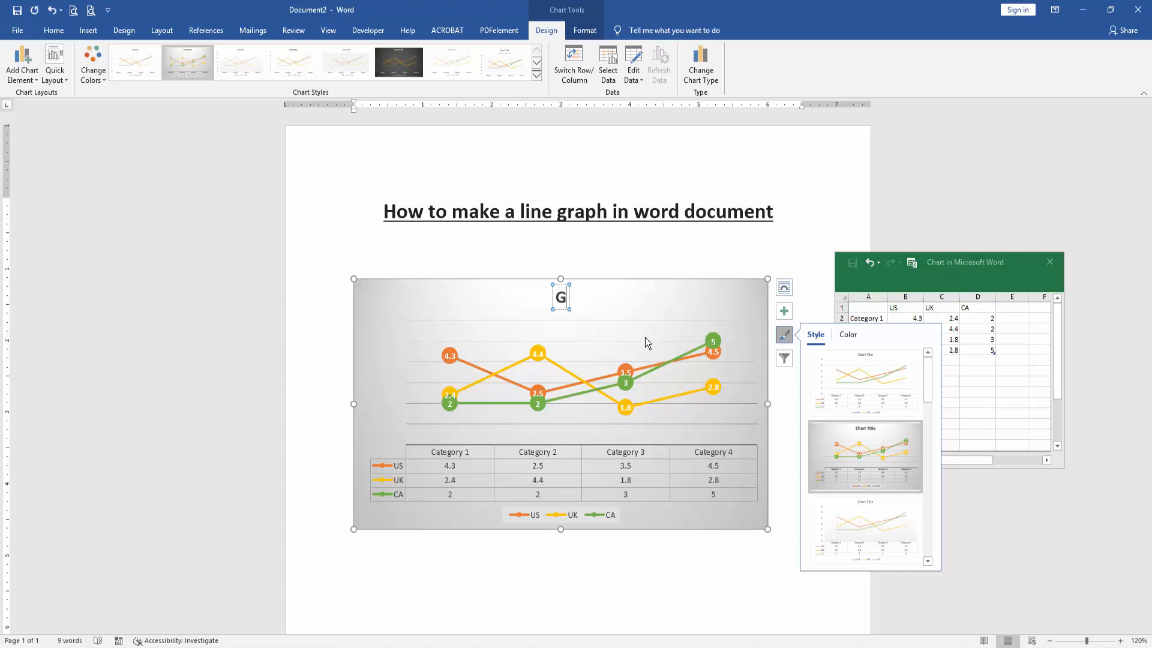
text(rowth Some countries)
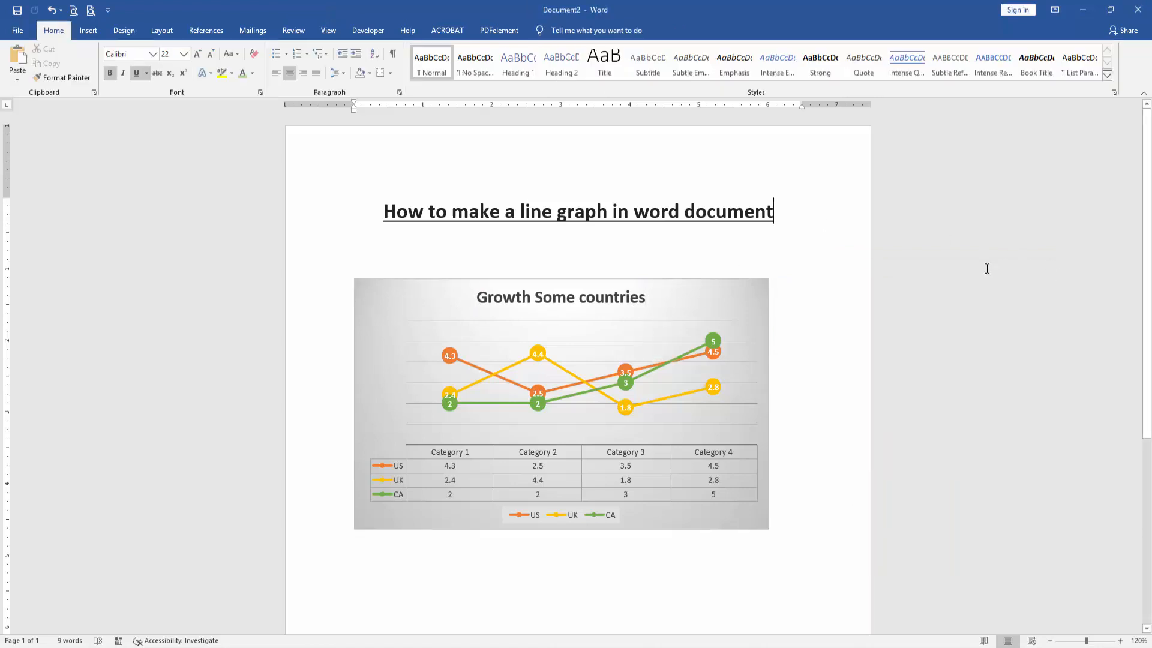
mouse_move(963, 272)
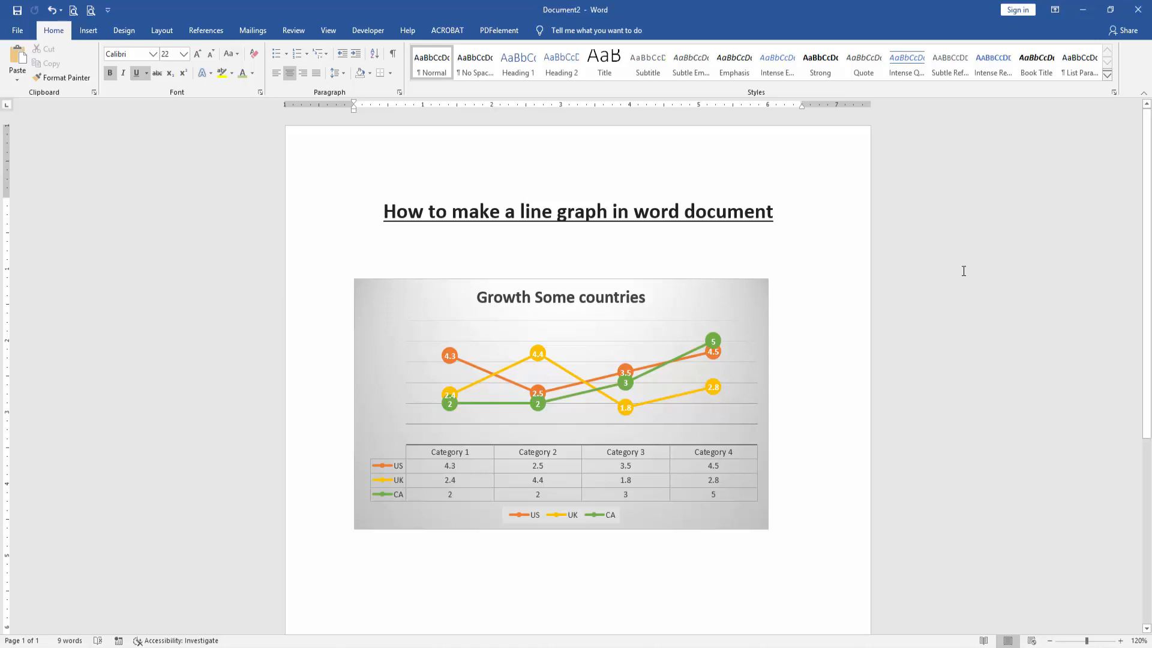
mouse_move(913, 275)
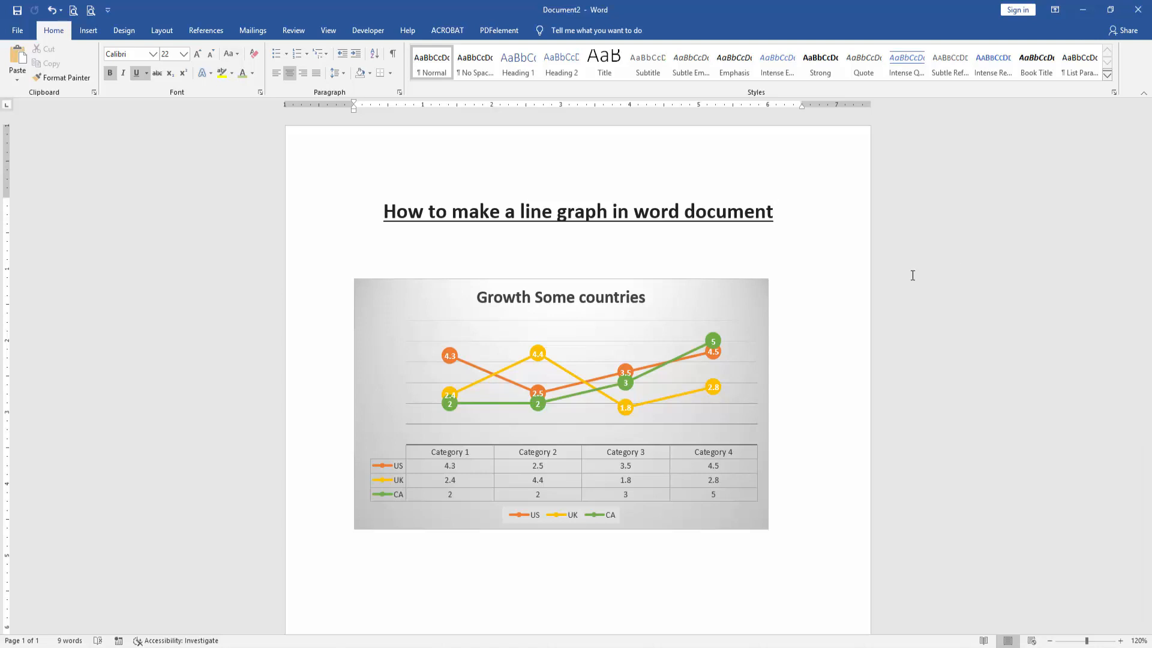
mouse_move(798, 277)
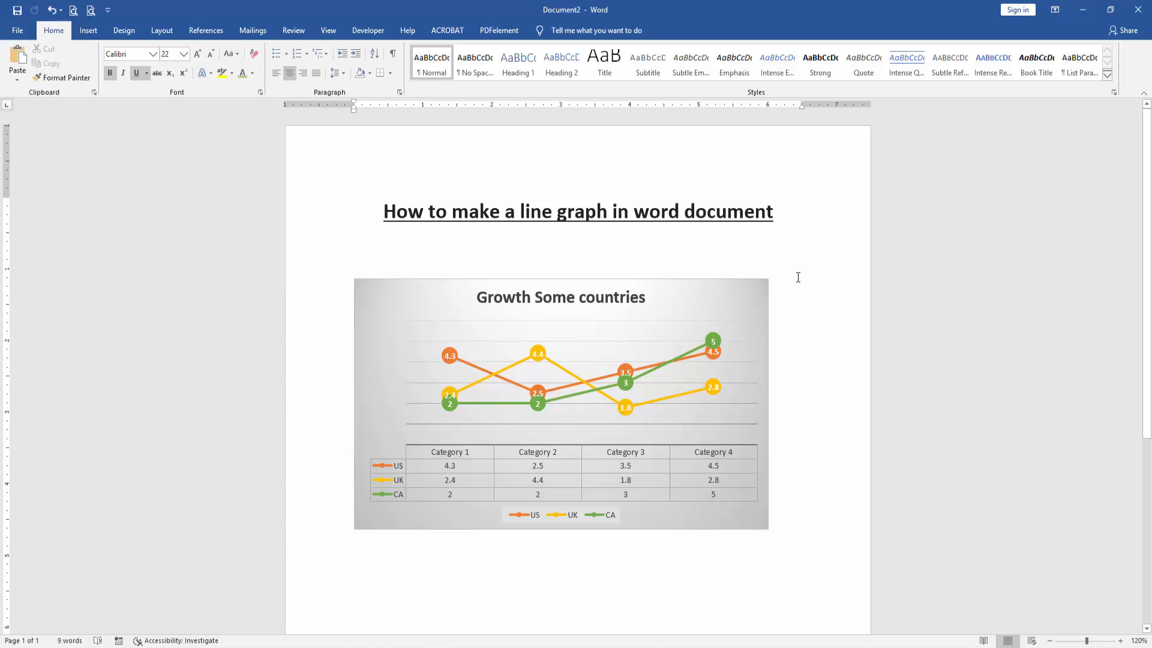